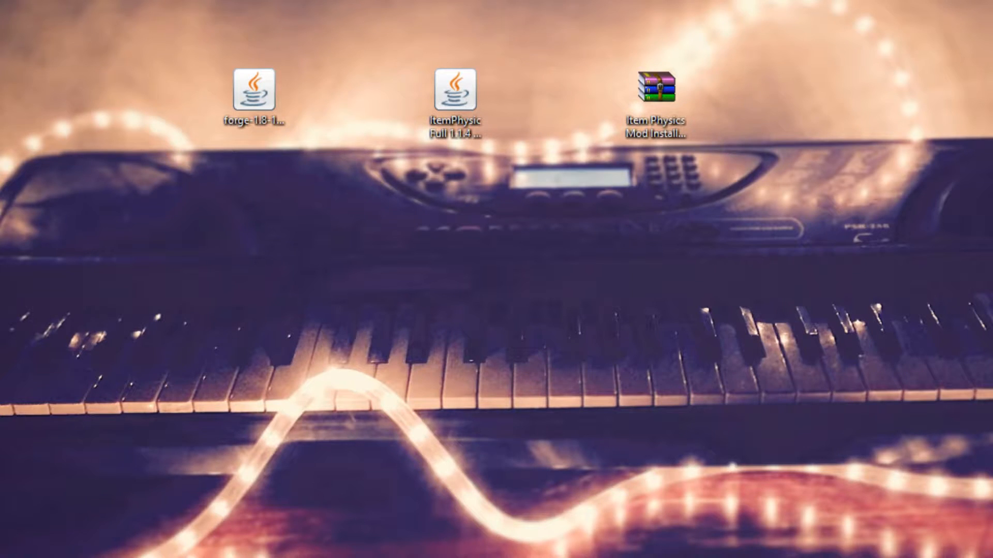
Show the Forge 1.8 downloads on files.minecraftforge.net, then return to the desktop with the installer jar.
{"action": "left_click", "coordinate": [254, 93]}
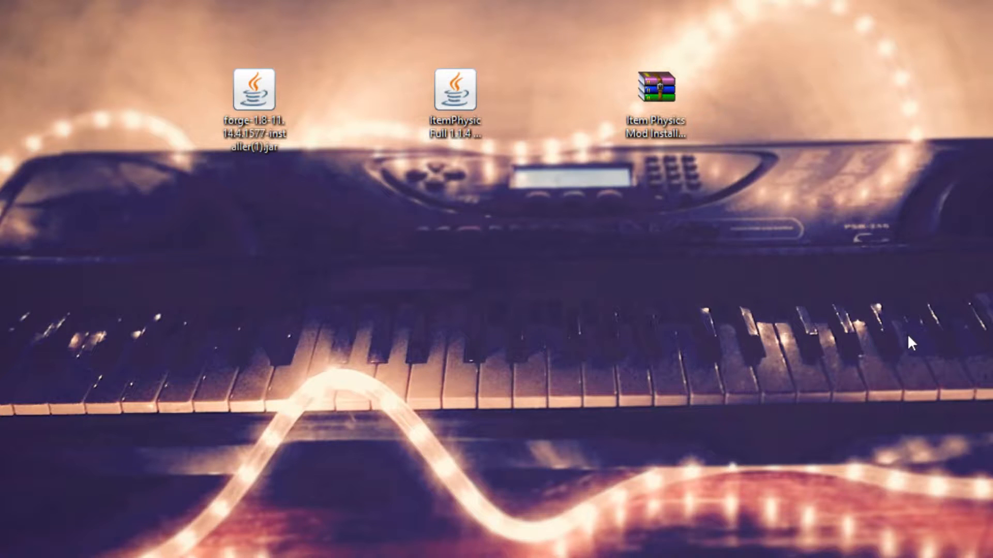
{"action": "mouse_move", "coordinate": [193, 265]}
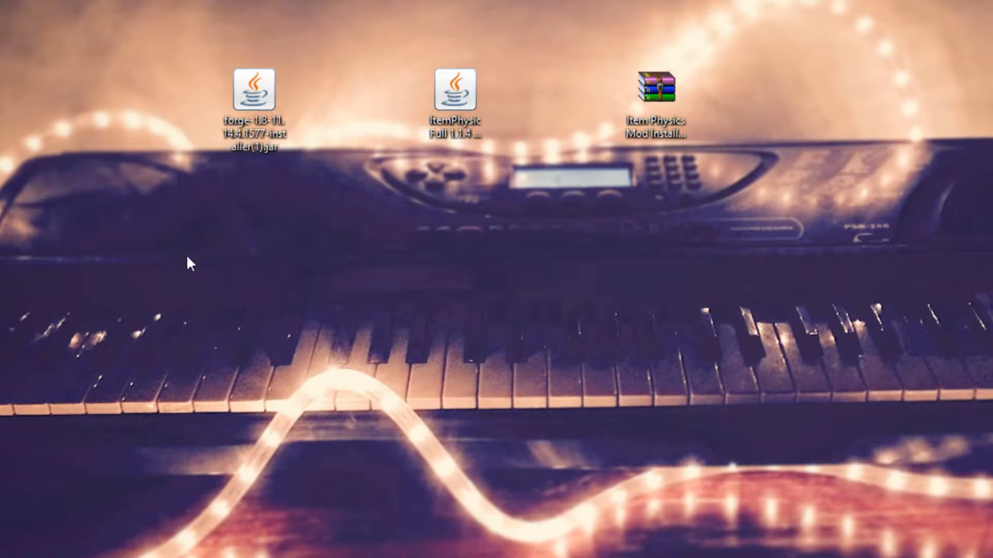
{"action": "left_click", "coordinate": [253, 92]}
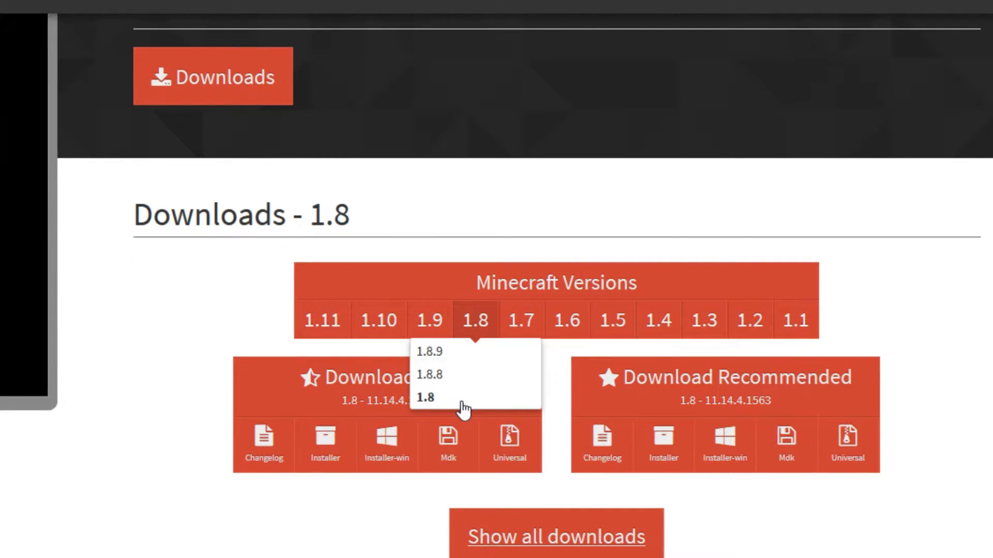
{"action": "mouse_move", "coordinate": [461, 389]}
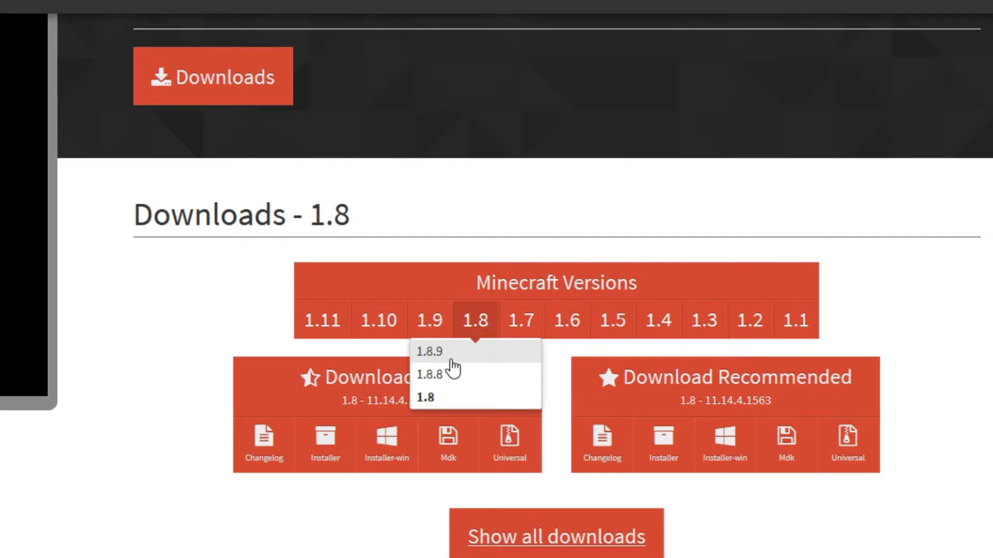
{"action": "mouse_move", "coordinate": [453, 405]}
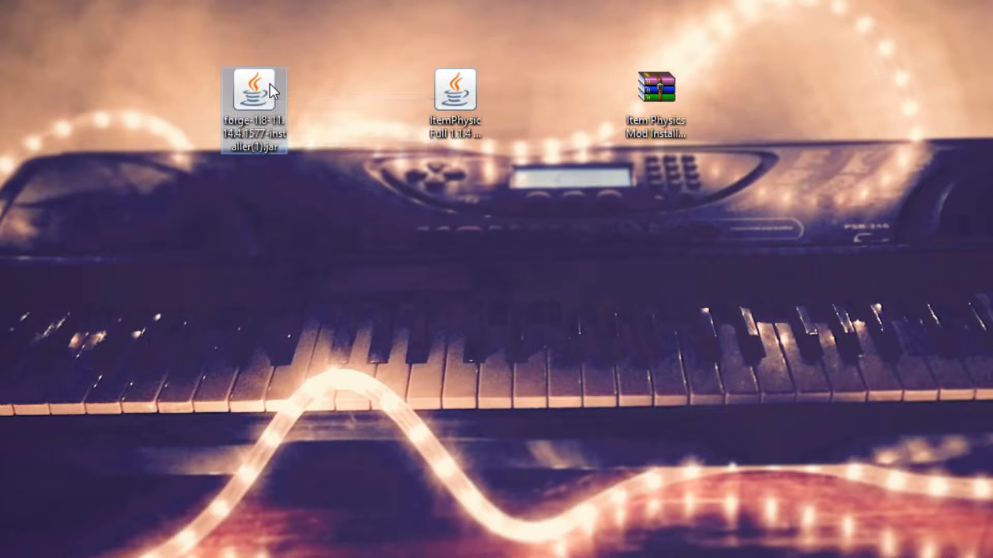
Run the Forge 1.8-11.14.4.1577 installer jar, install the client profile and confirm completion.
{"action": "double_click", "coordinate": [252, 96]}
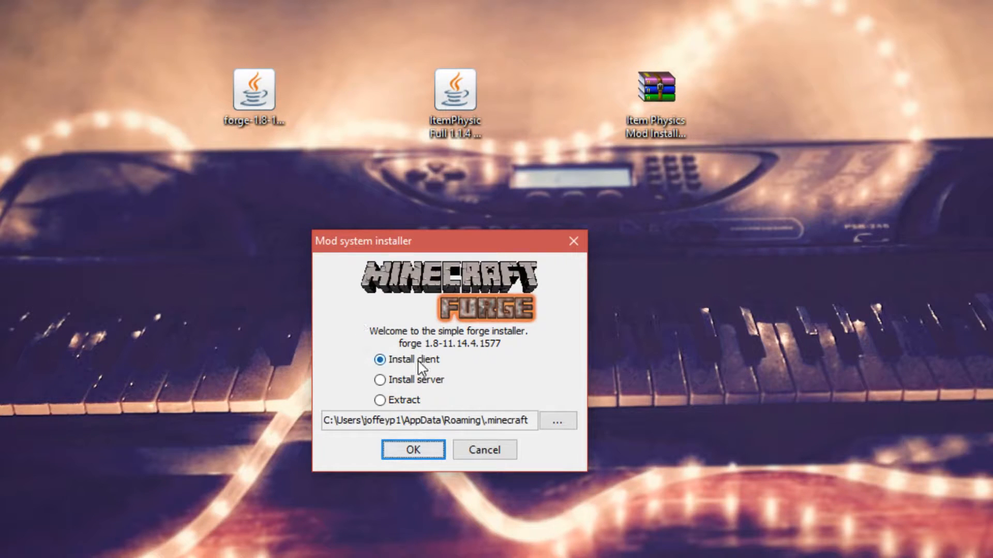
{"action": "mouse_move", "coordinate": [414, 450]}
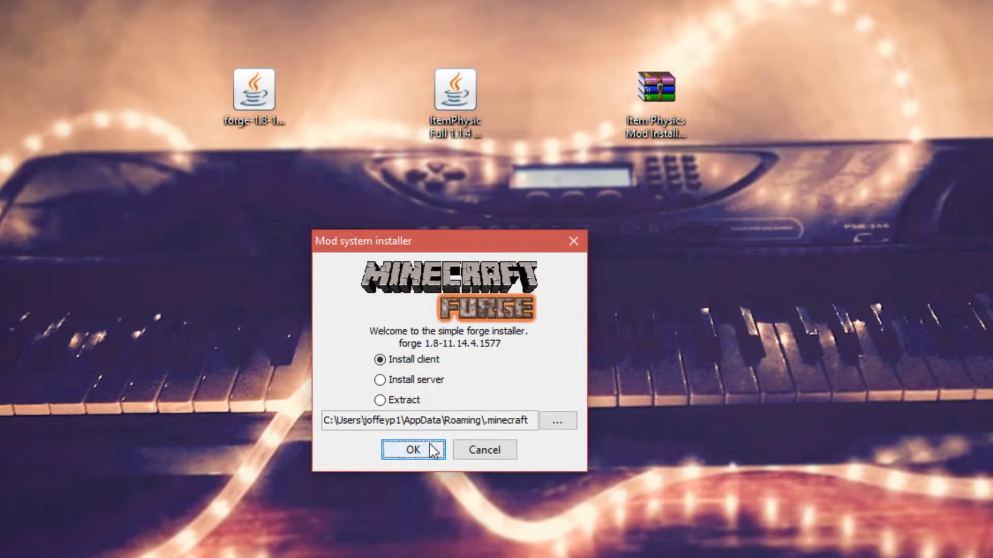
{"action": "left_click", "coordinate": [413, 450]}
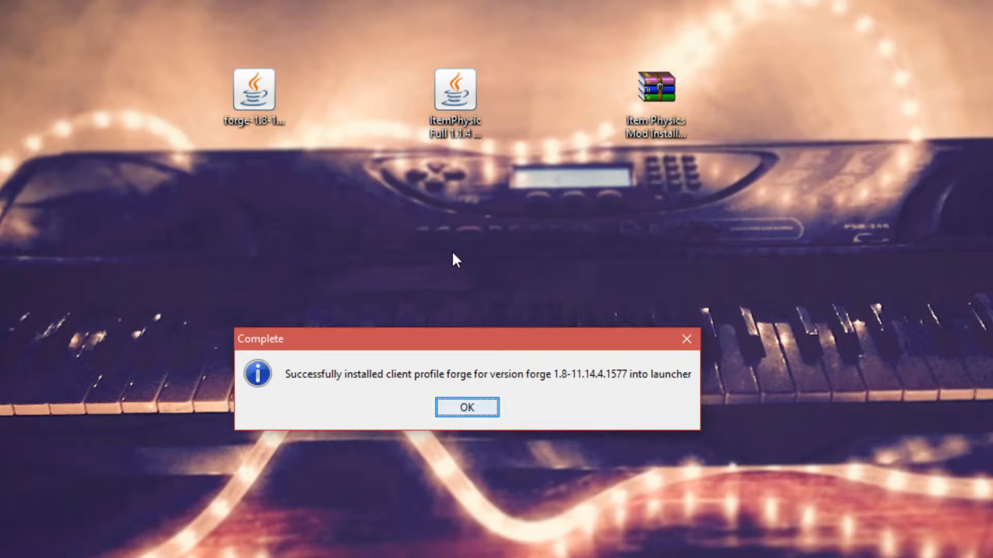
{"action": "left_click", "coordinate": [467, 407]}
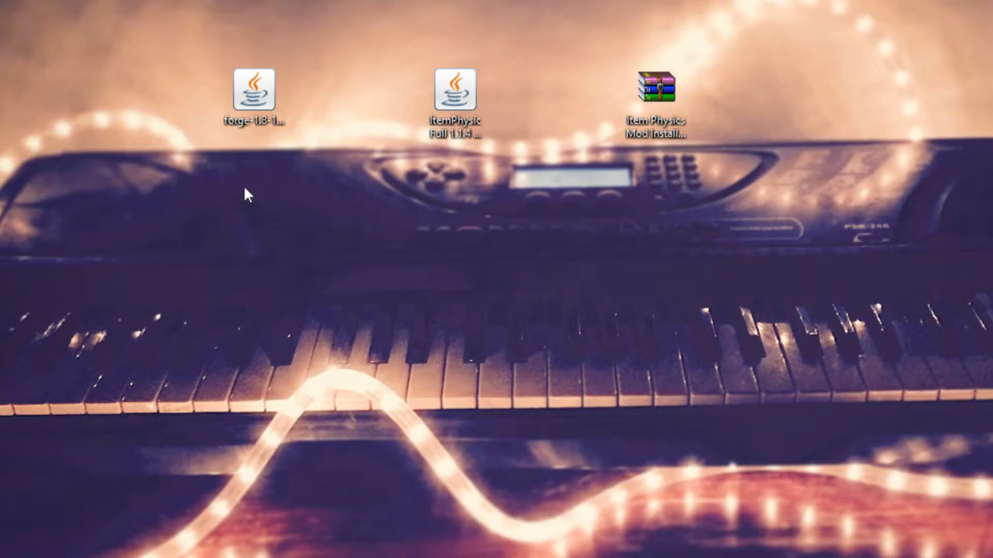
{"action": "left_click", "coordinate": [656, 89]}
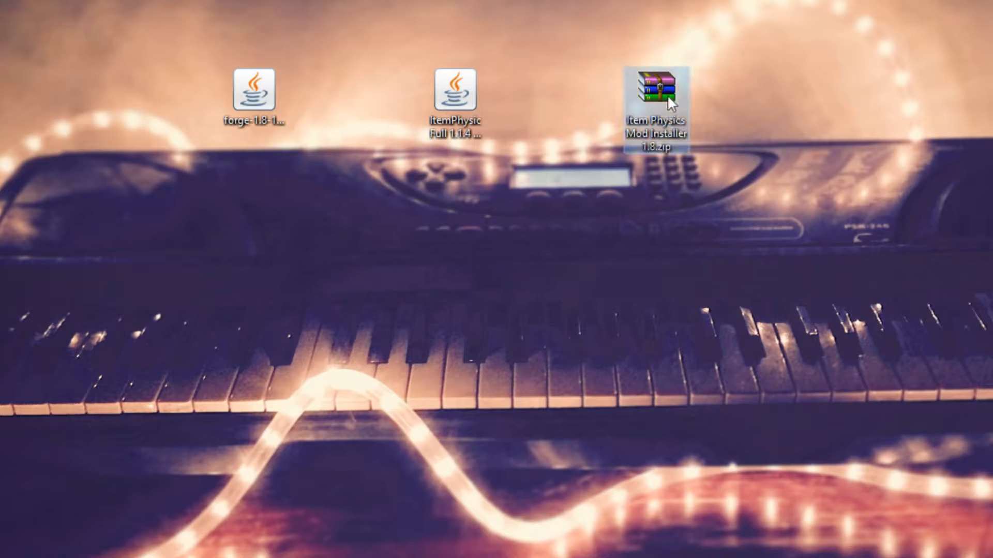
{"action": "mouse_move", "coordinate": [659, 95]}
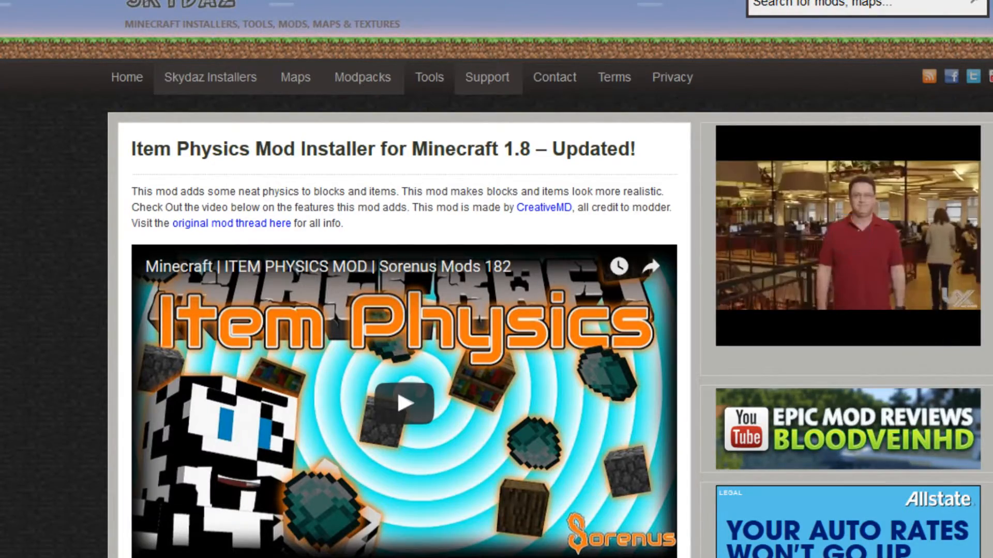
Scroll the Skydaz Item Physics Mod Installer 1.8 page down to its zip and exe download links.
{"action": "scroll", "scroll_direction": "down", "scroll_amount": 3}
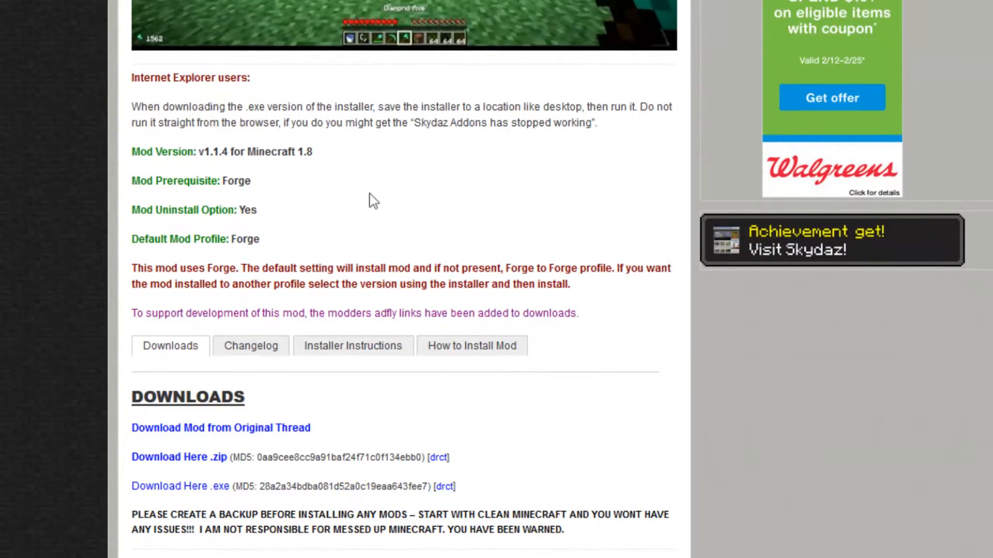
{"action": "mouse_move", "coordinate": [247, 185]}
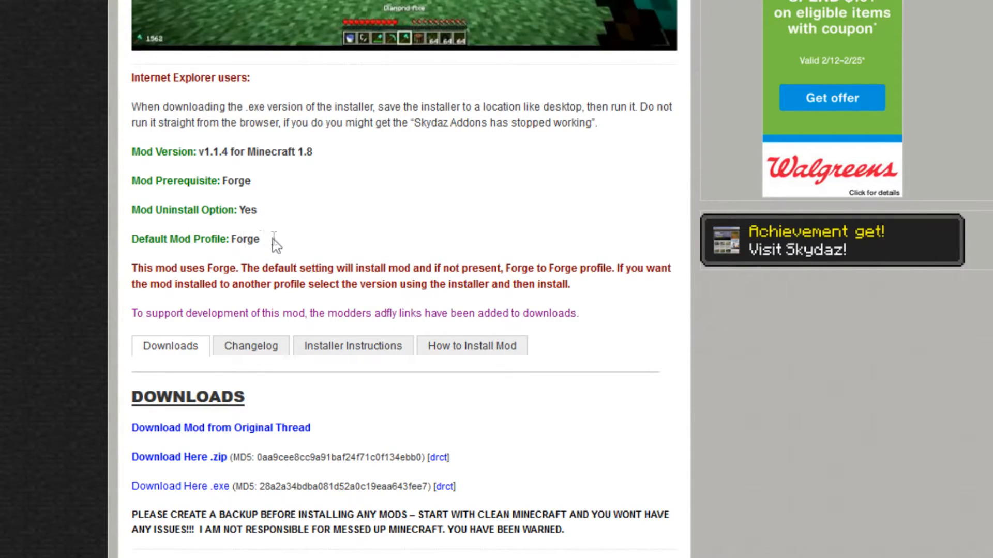
{"action": "mouse_move", "coordinate": [268, 246]}
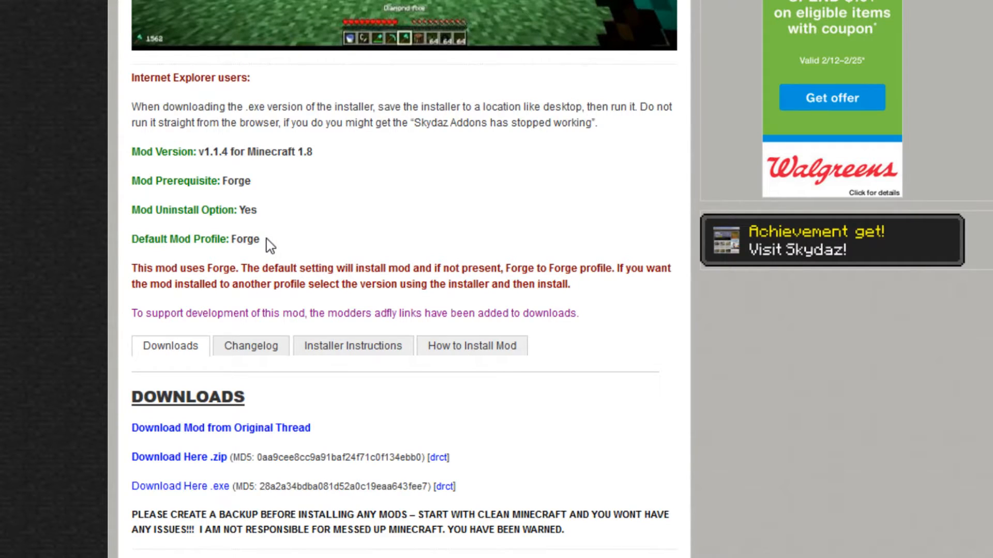
{"action": "scroll", "scroll_direction": "down", "scroll_amount": 3}
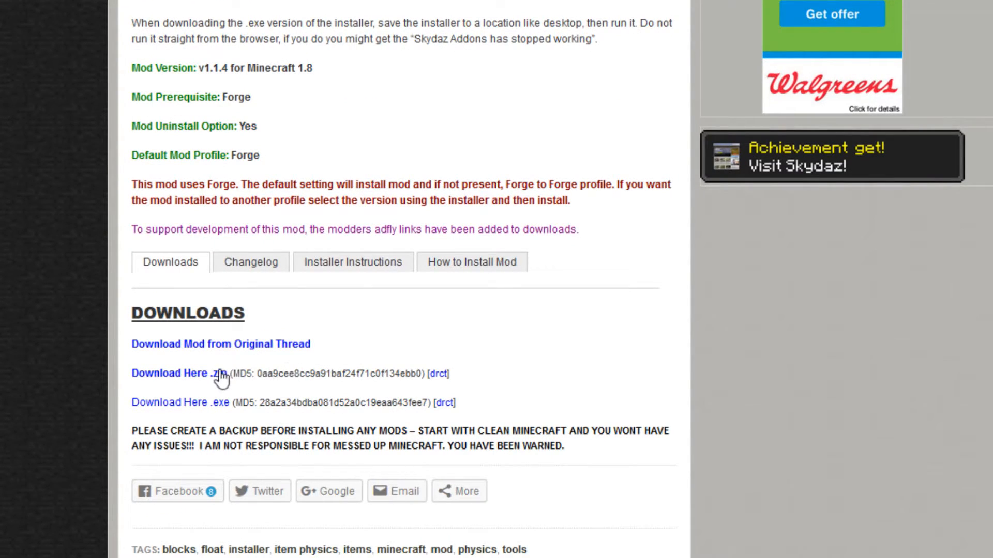
{"action": "mouse_move", "coordinate": [259, 402]}
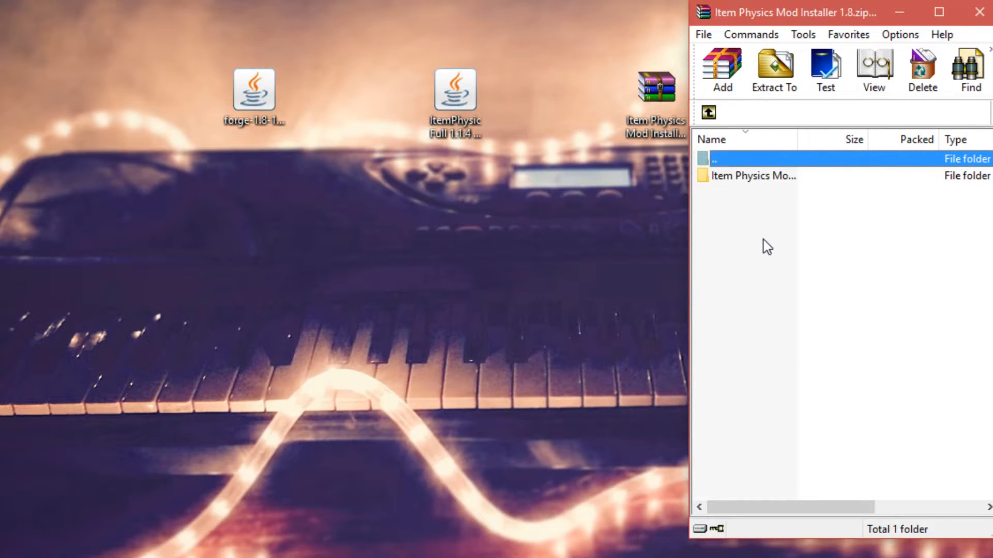
{"action": "mouse_move", "coordinate": [751, 303]}
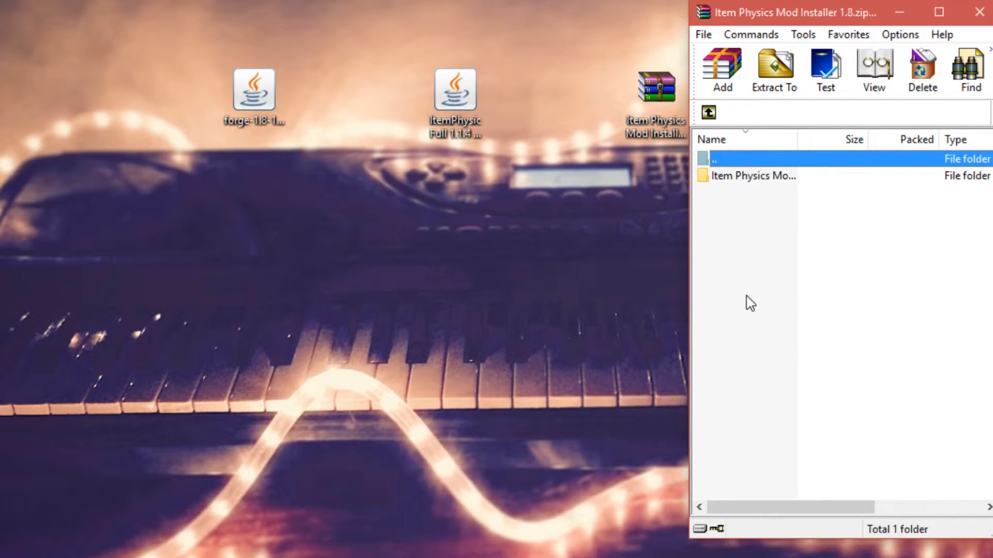
Enter the Item Physics Mod folder in the WinRAR archive and run the installer application.
{"action": "left_click", "coordinate": [754, 176]}
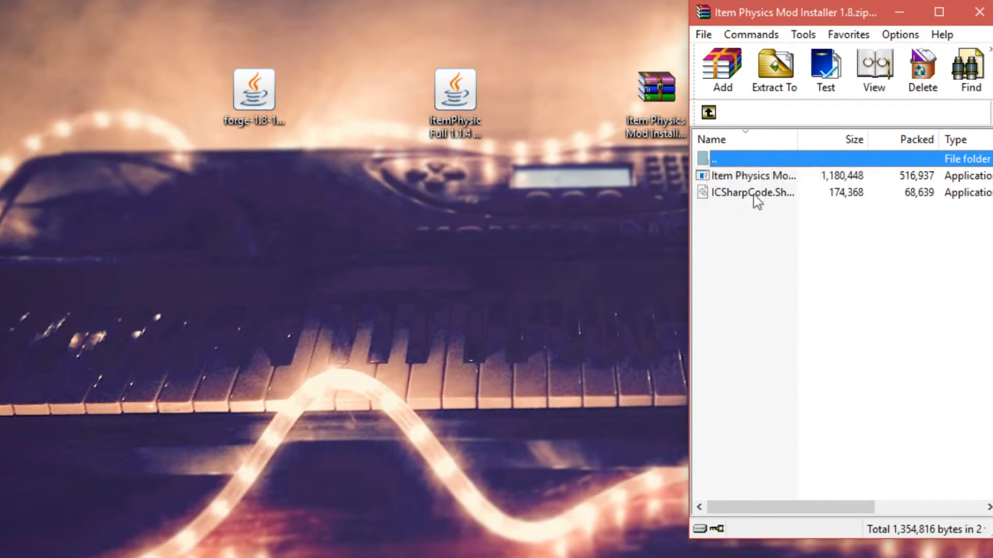
{"action": "mouse_move", "coordinate": [787, 187]}
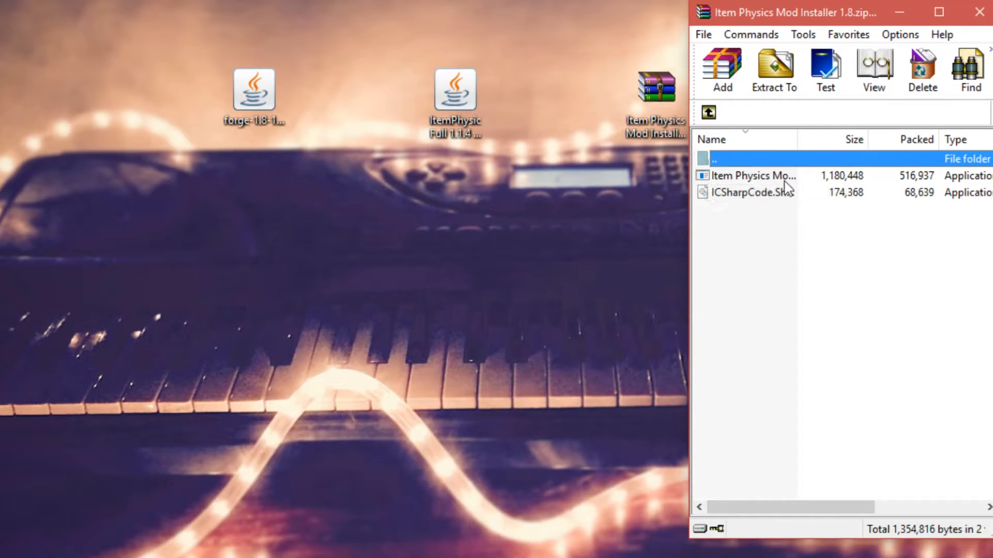
{"action": "left_click", "coordinate": [753, 176]}
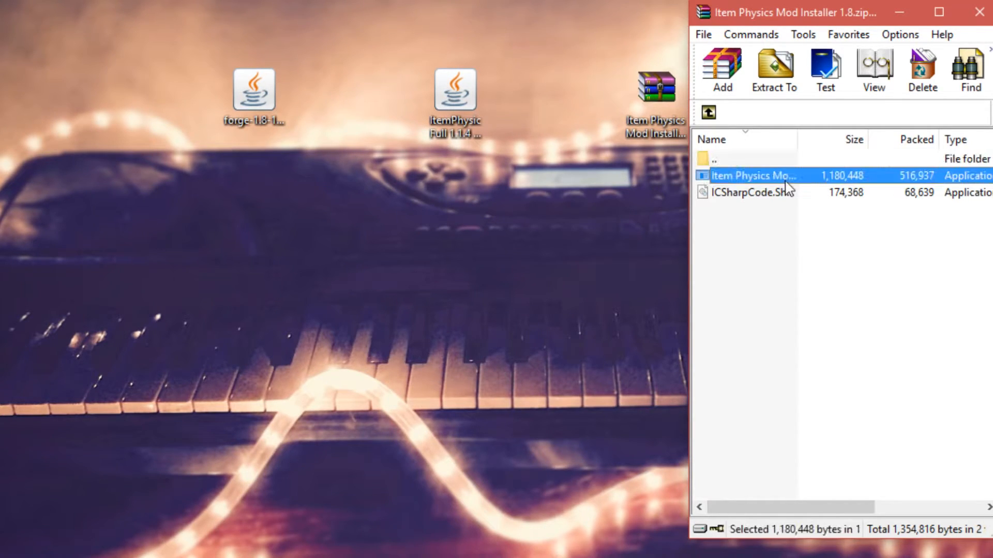
{"action": "double_click", "coordinate": [754, 175]}
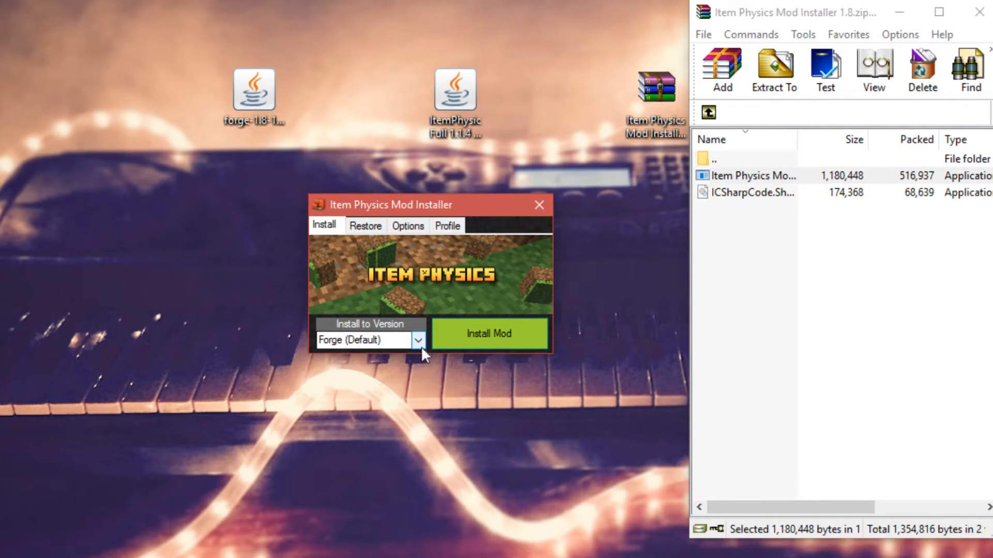
Choose Forge (Default) as the Install to Version target for the mod.
{"action": "left_click", "coordinate": [416, 340]}
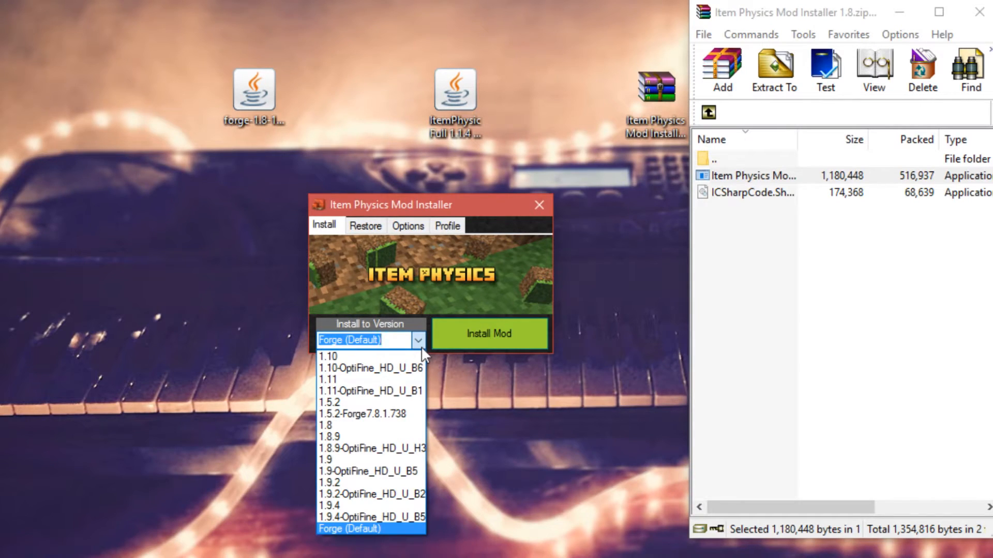
{"action": "left_click", "coordinate": [369, 341]}
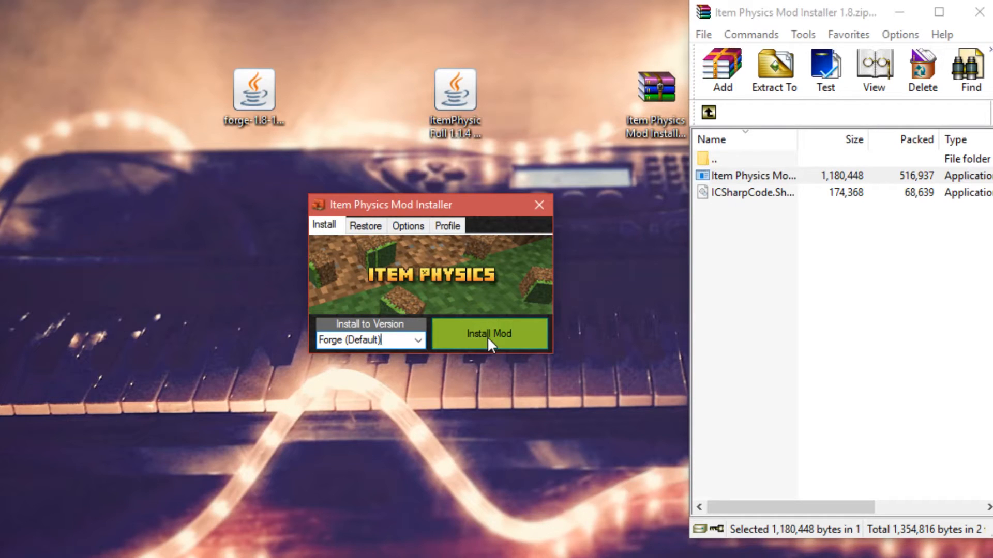
Install Item Physics into Forge (Default), decline the Minecraft backup and confirm the installed message.
{"action": "left_click", "coordinate": [487, 334]}
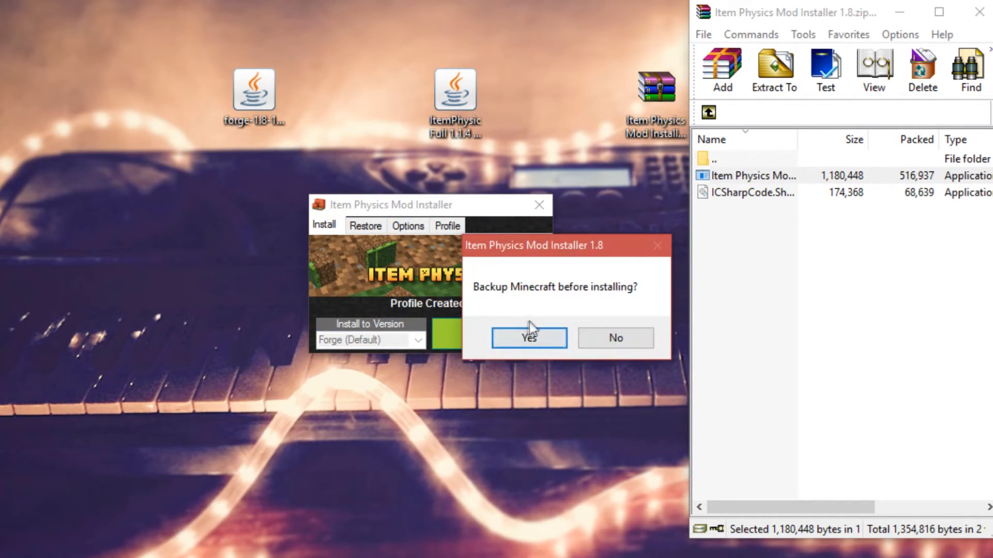
{"action": "mouse_move", "coordinate": [545, 319]}
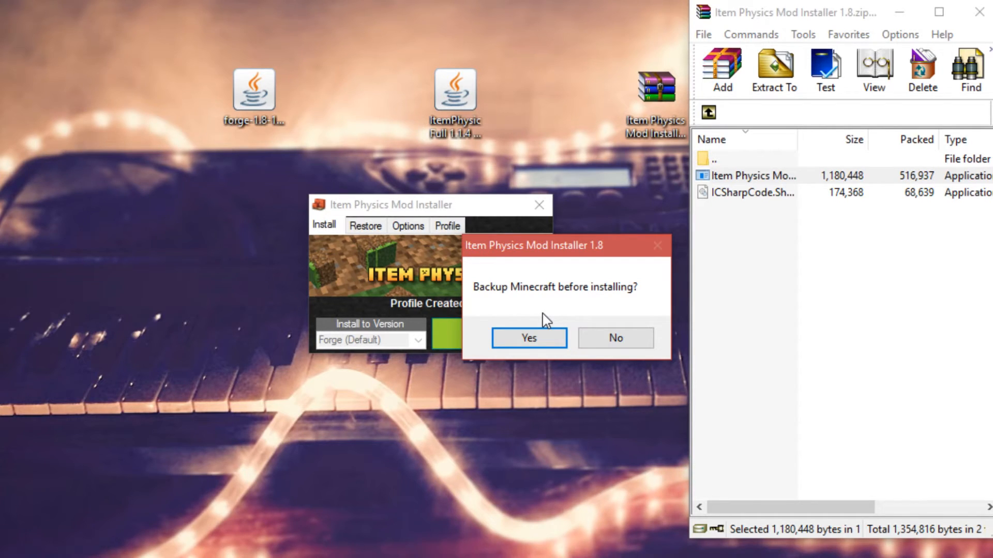
{"action": "mouse_move", "coordinate": [627, 324]}
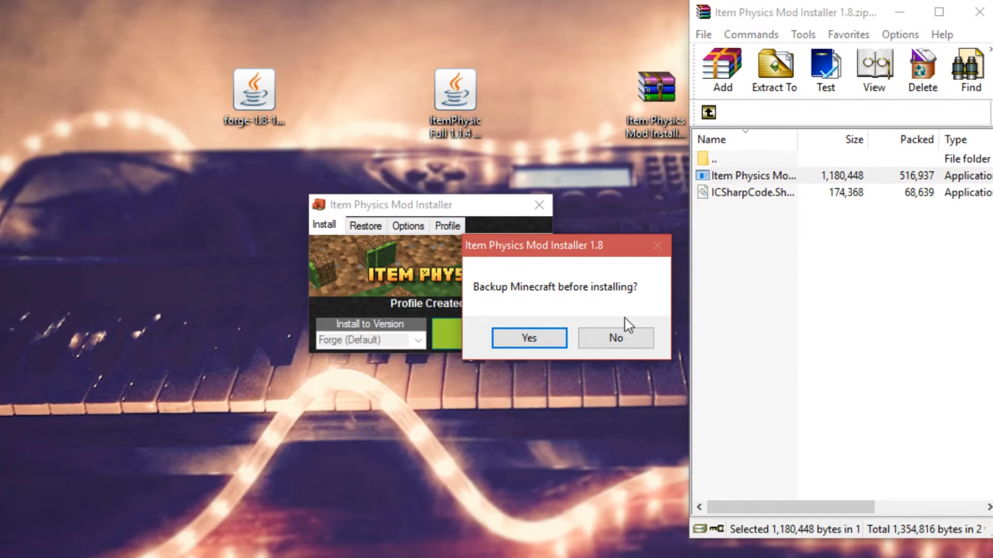
{"action": "left_click", "coordinate": [615, 337]}
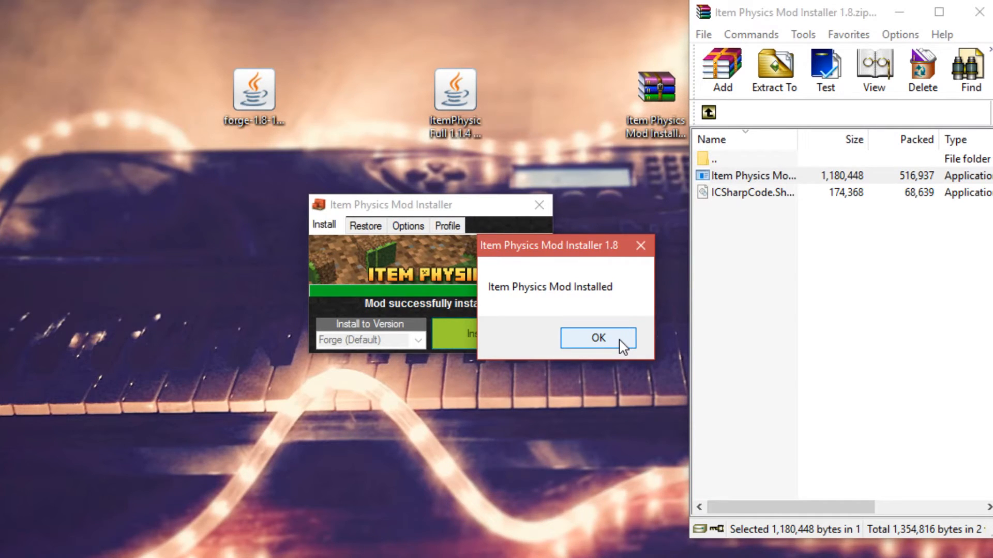
{"action": "left_click", "coordinate": [596, 337]}
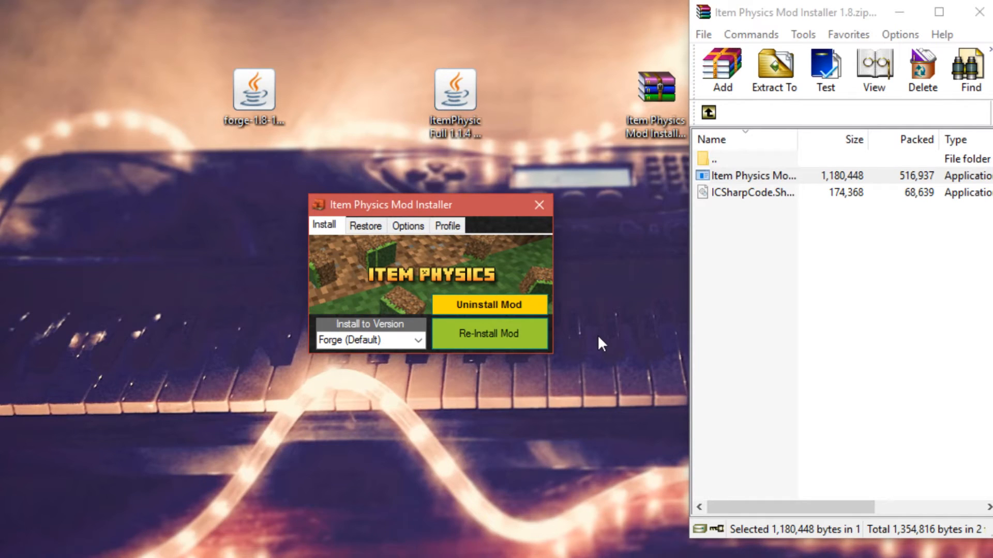